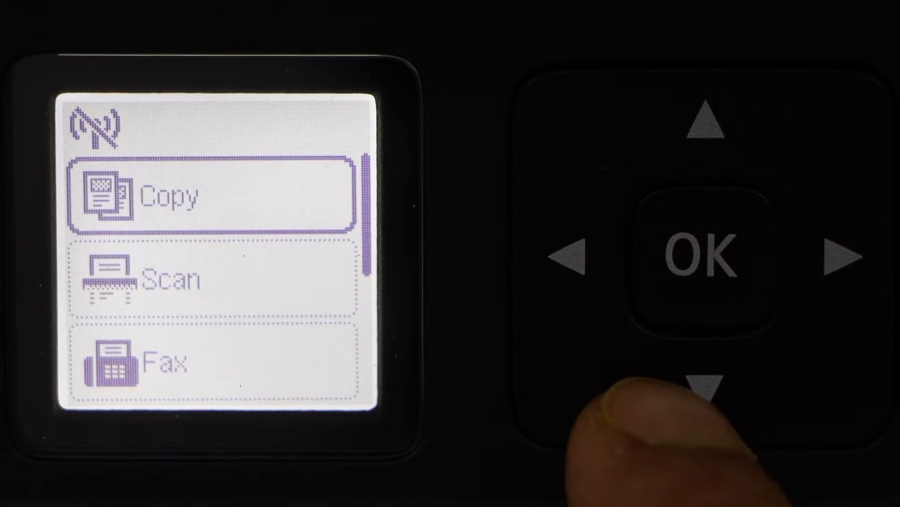
Navigate the home menu to LAN settings > Wi-Fi setup and choose manual connection to list nearby networks
left_click(700, 388)
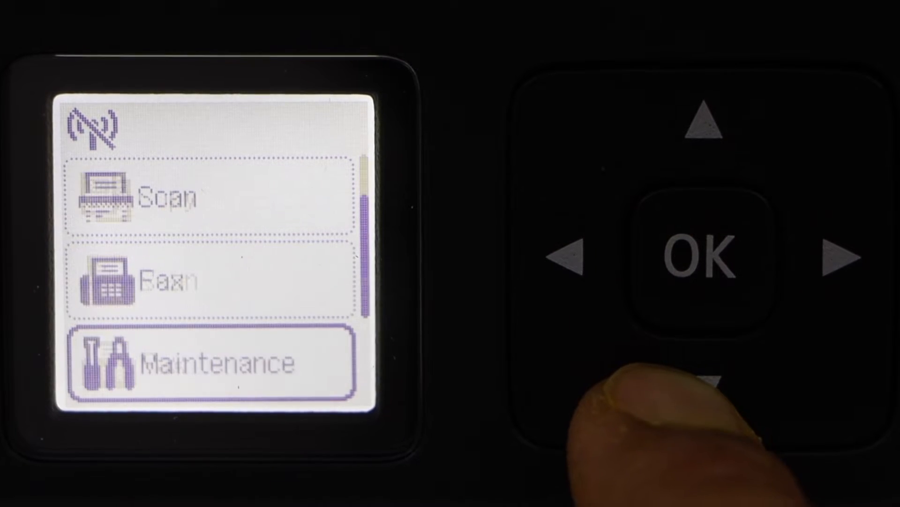
left_click(698, 373)
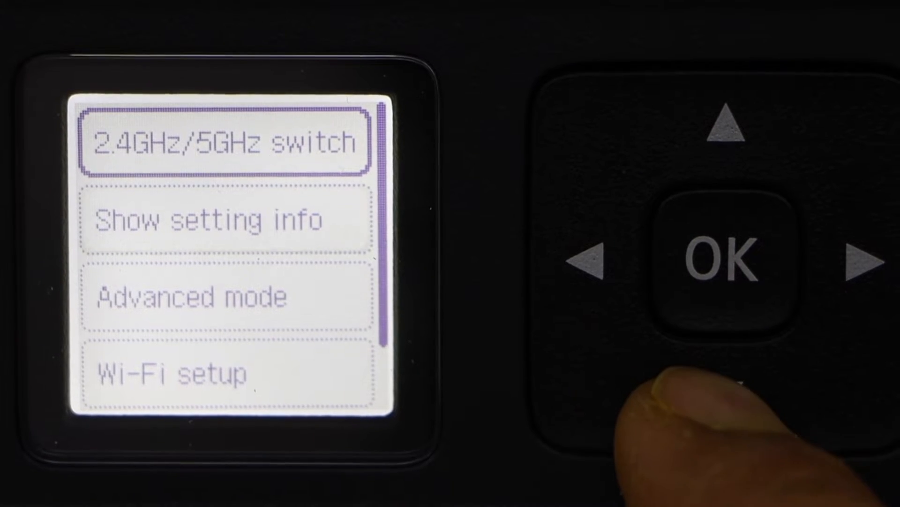
left_click(722, 263)
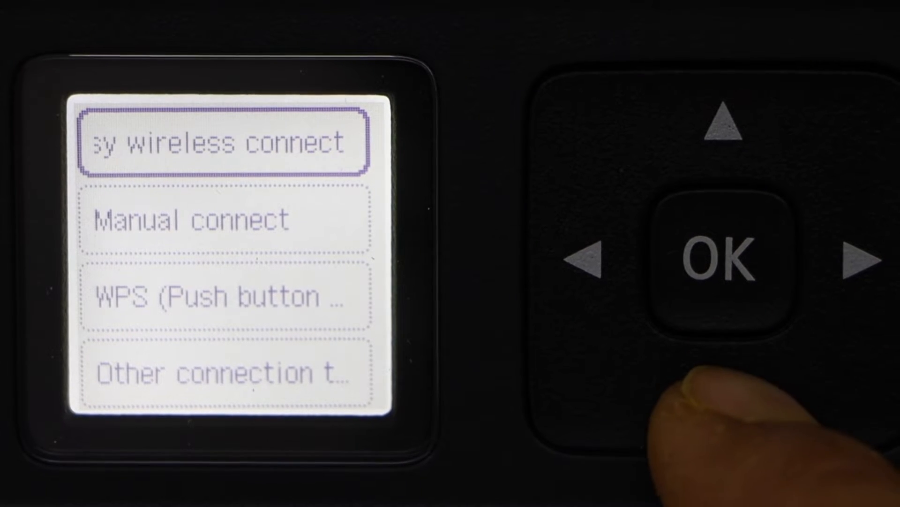
left_click(722, 255)
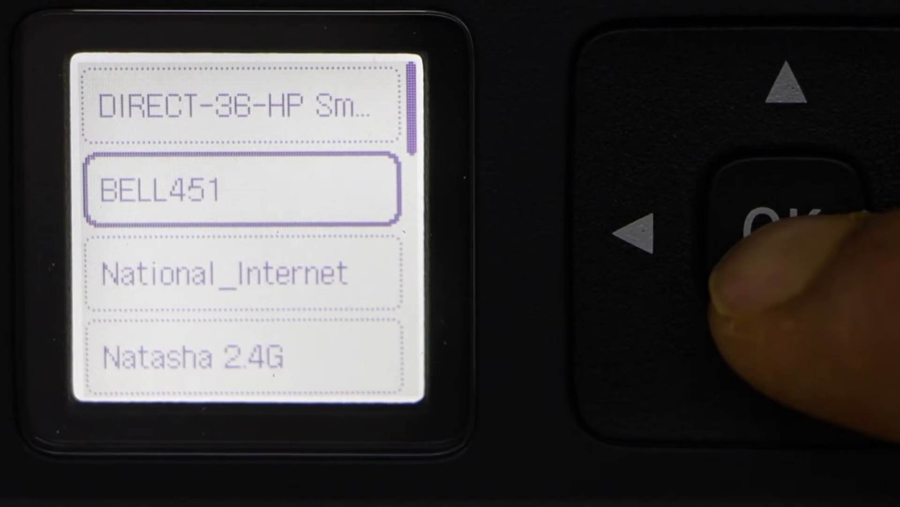
Select the BELL451 network, use 1 router only, and pick router 0E:AC:8A:27:E1:CD
left_click(758, 241)
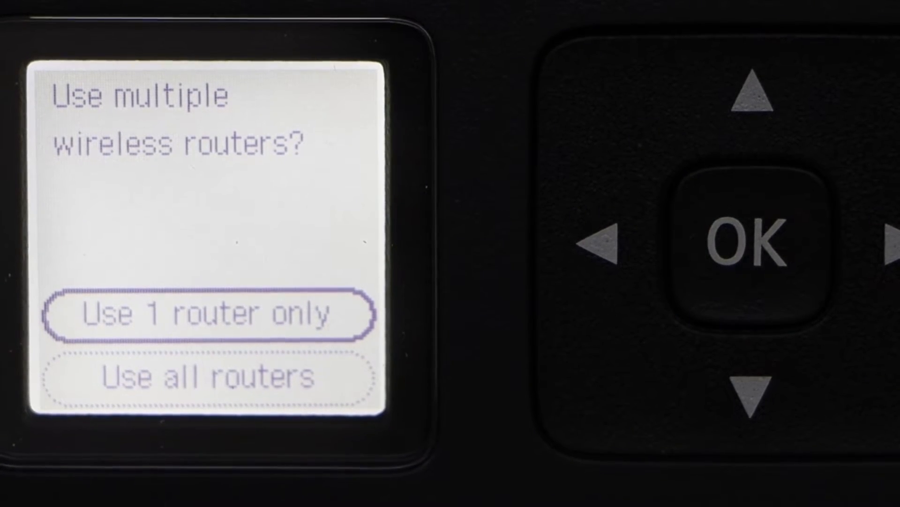
left_click(741, 241)
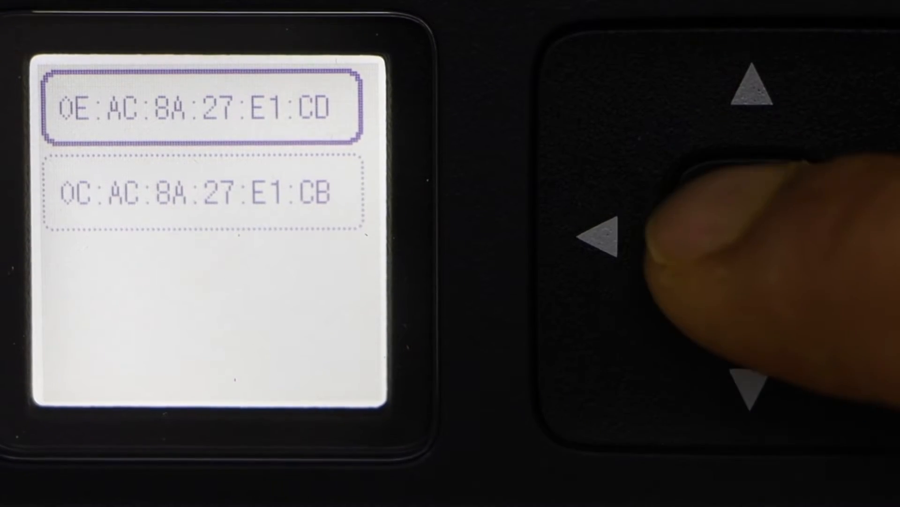
left_click(741, 232)
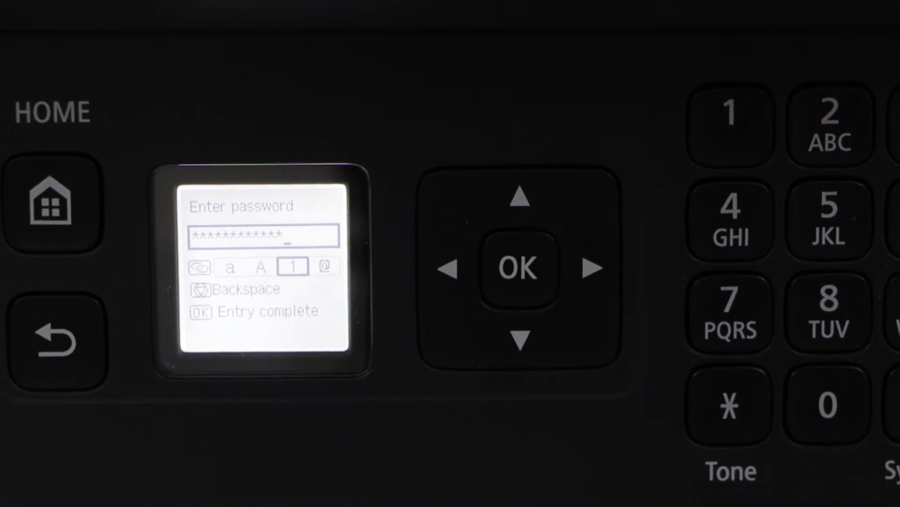
Complete the Wi-Fi password entry and acknowledge the successful router connection
left_click(515, 265)
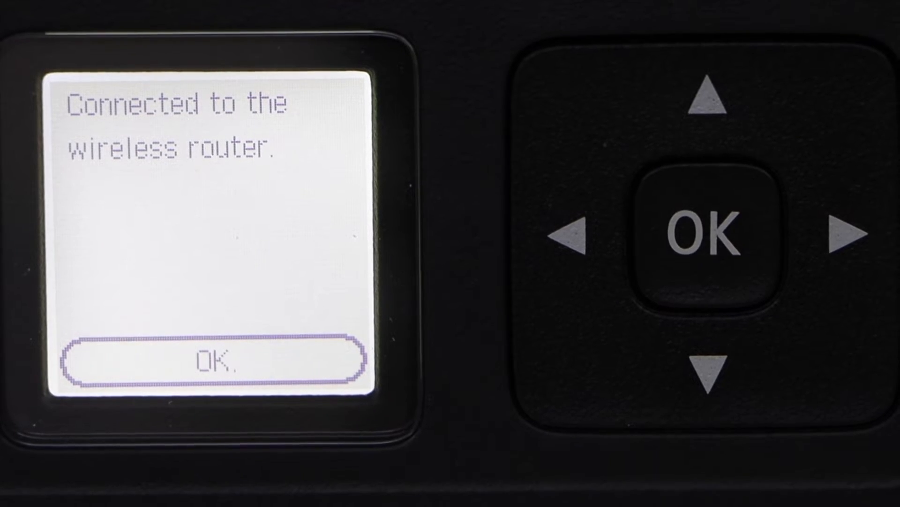
left_click(705, 235)
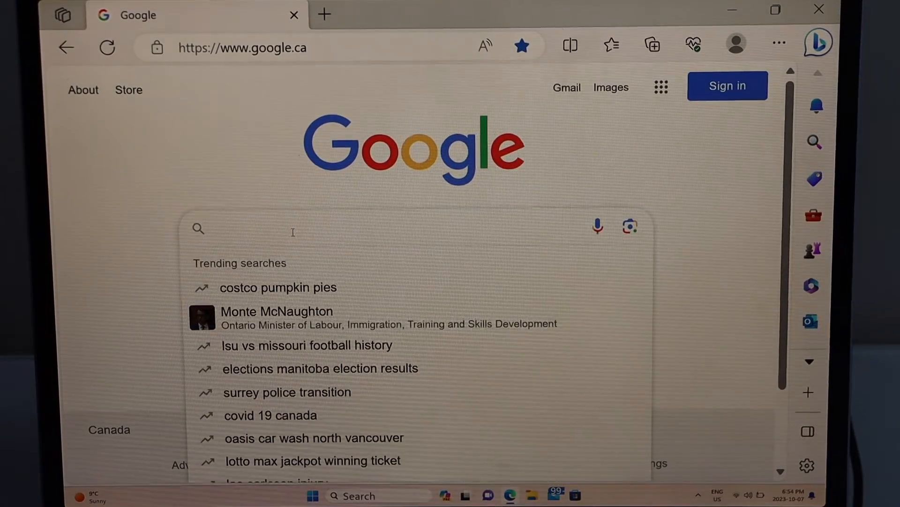
Search Google for 'canon ij setup', go to Canon Official Manuals and its Set Up (Start Here) page
type("canon ij setup")
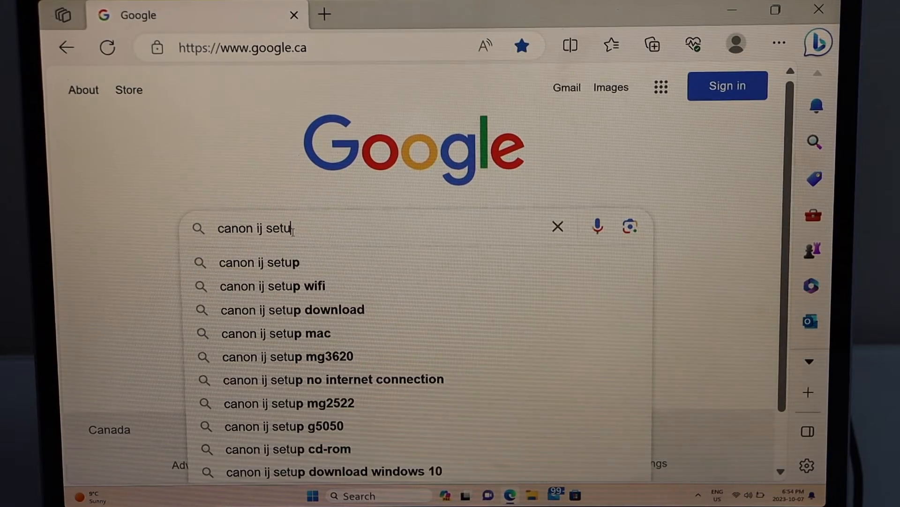
key("Enter")
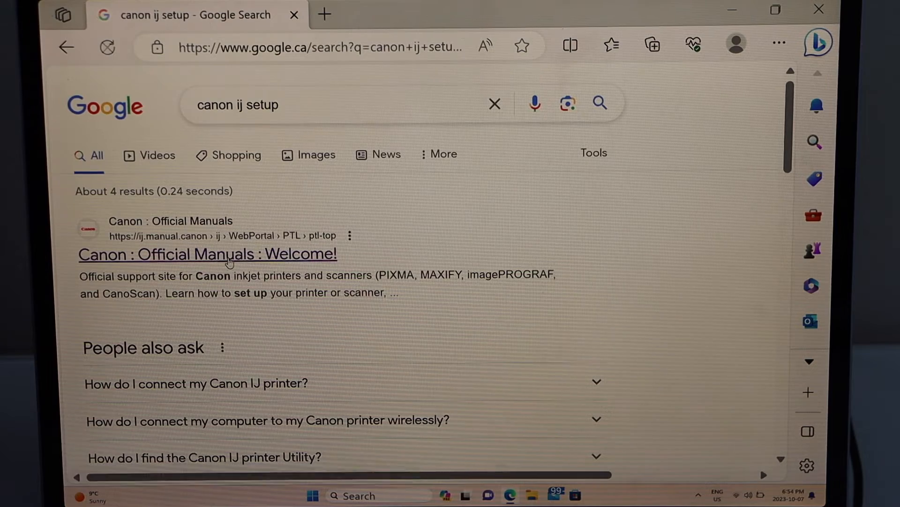
left_click(206, 254)
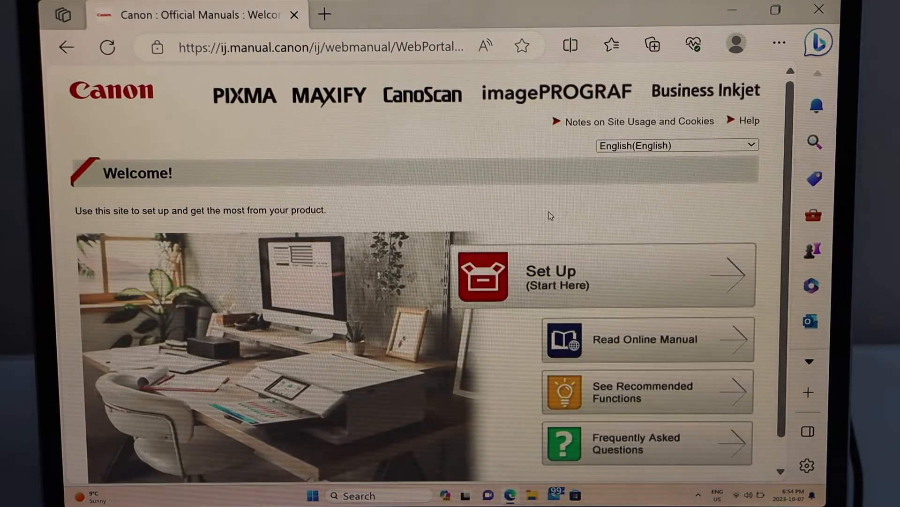
mouse_move(580, 281)
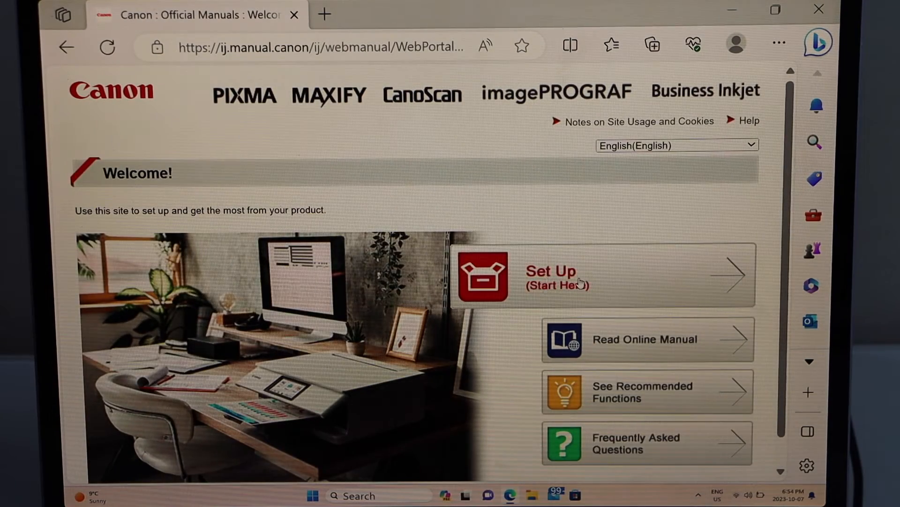
left_click(580, 276)
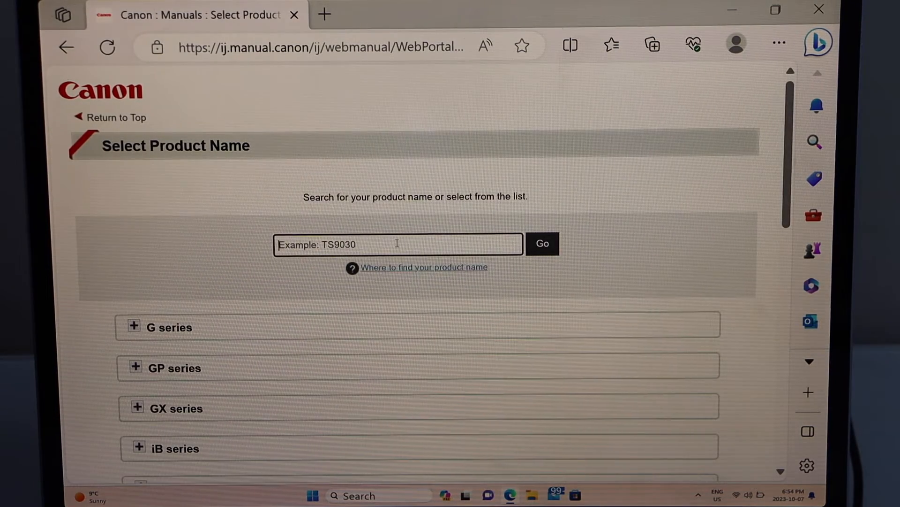
Find the G4270 by product name and start its setup guide
type("g4270")
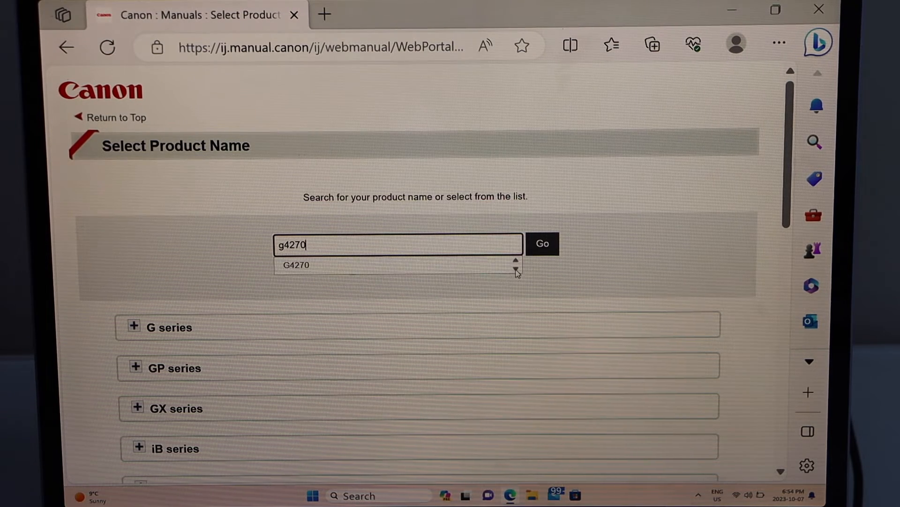
left_click(295, 265)
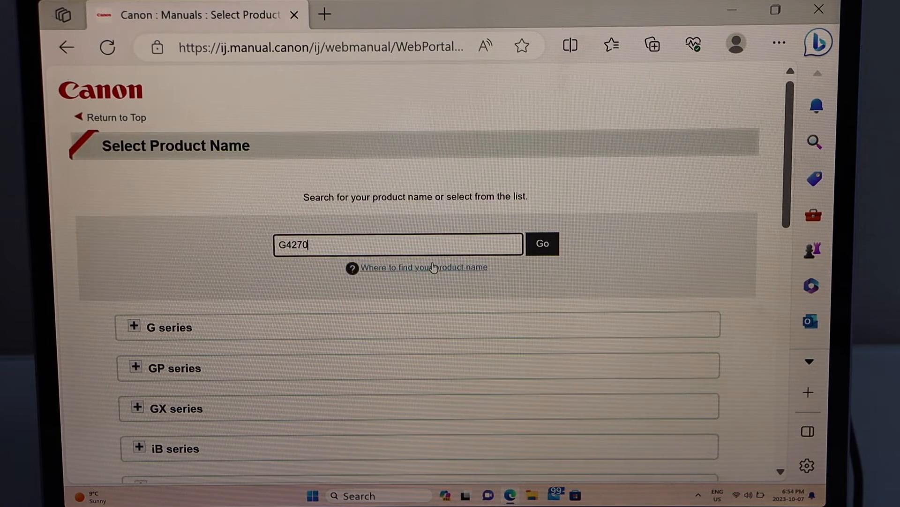
left_click(541, 242)
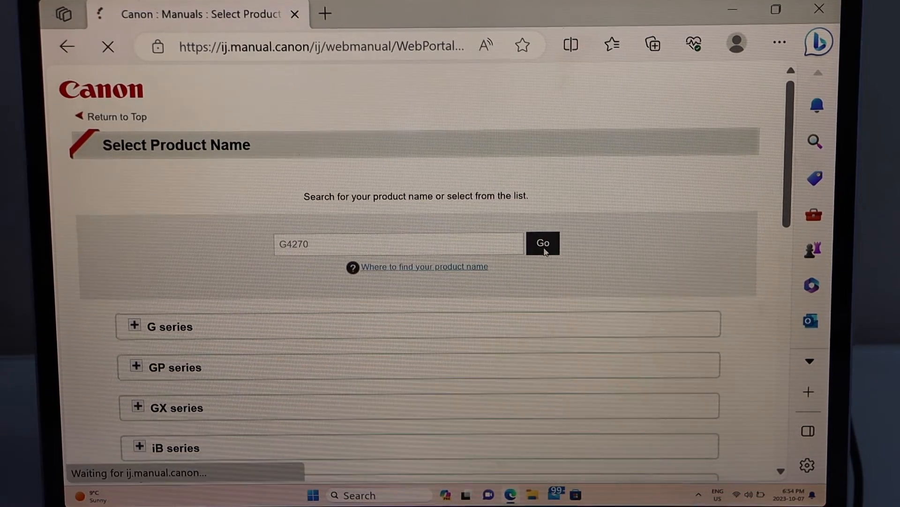
left_click(542, 242)
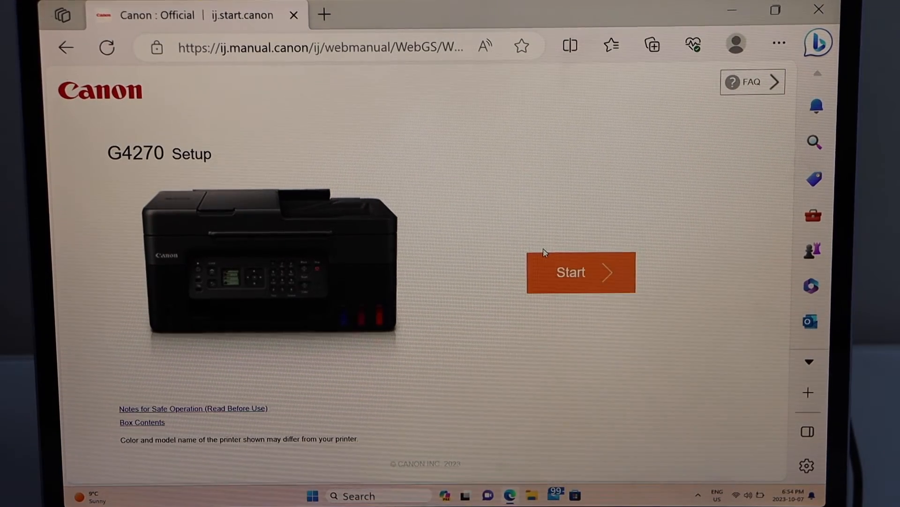
left_click(579, 272)
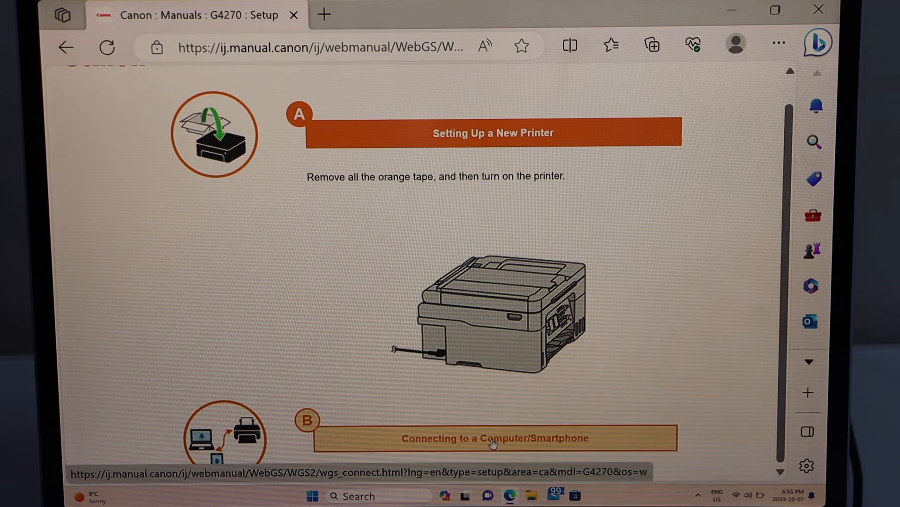
From Connecting to a Computer/Smartphone, download the Windows setup software and run the downloaded file
left_click(495, 437)
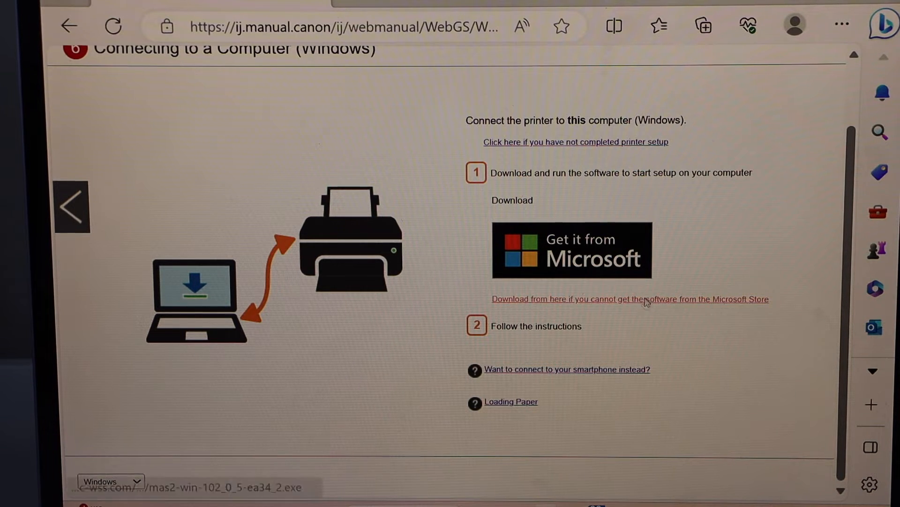
left_click(701, 26)
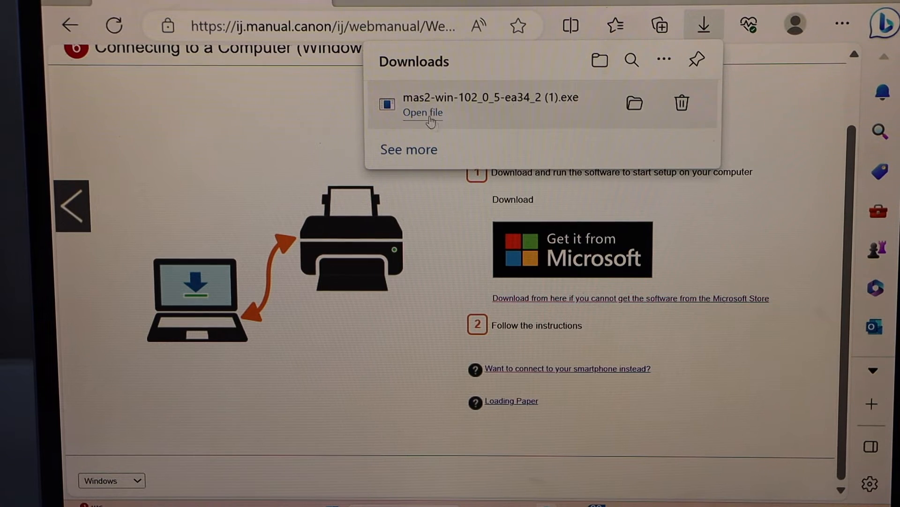
left_click(422, 113)
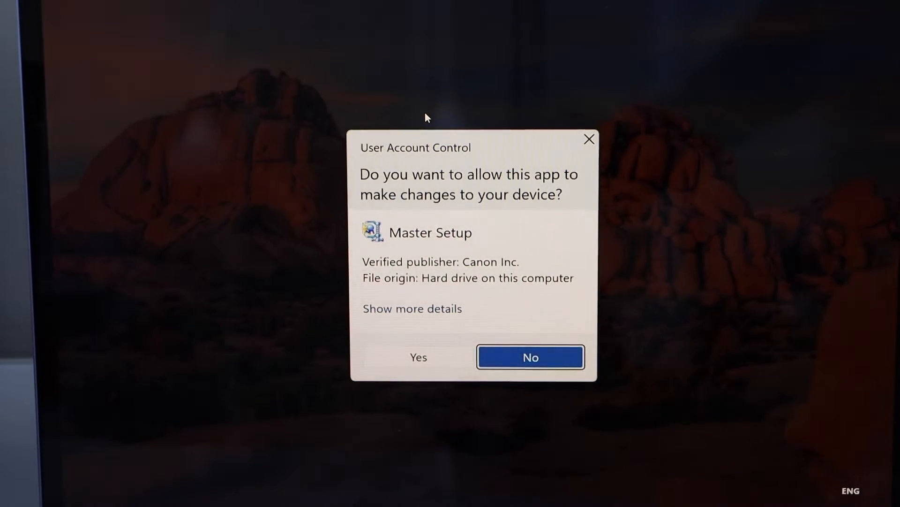
Allow Master Setup to run, confirm English and USA, Canada, Latin America, and choose Start Setup
left_click(418, 356)
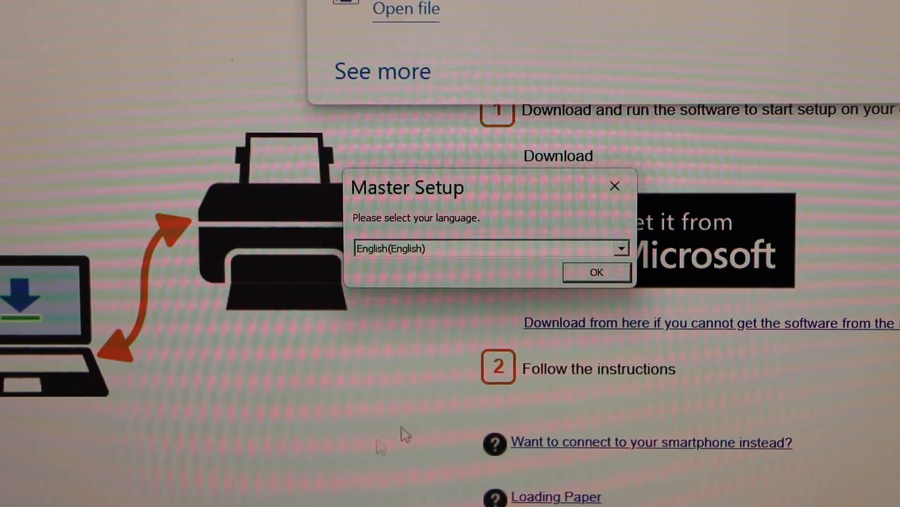
left_click(595, 272)
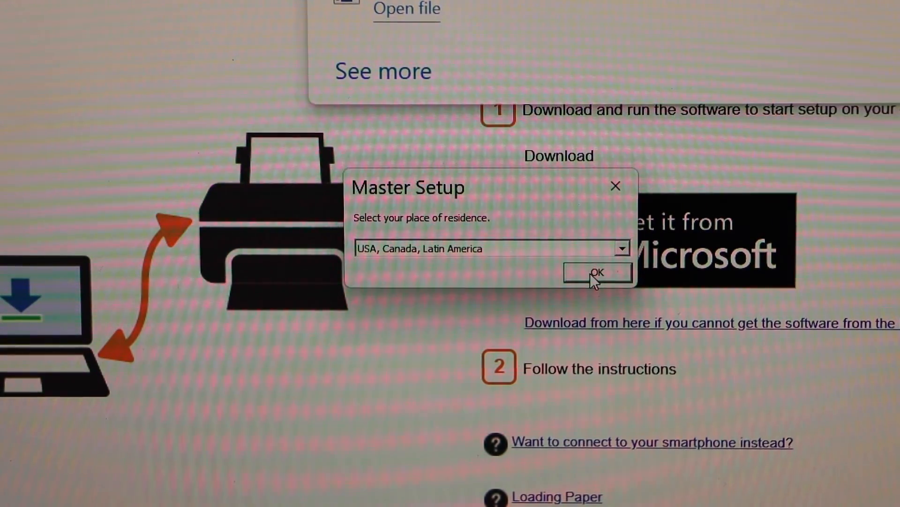
left_click(598, 271)
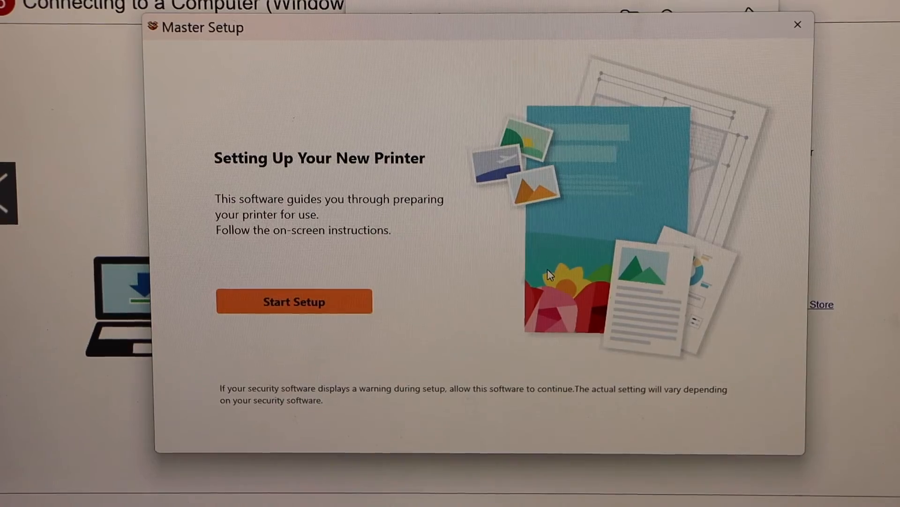
left_click(294, 301)
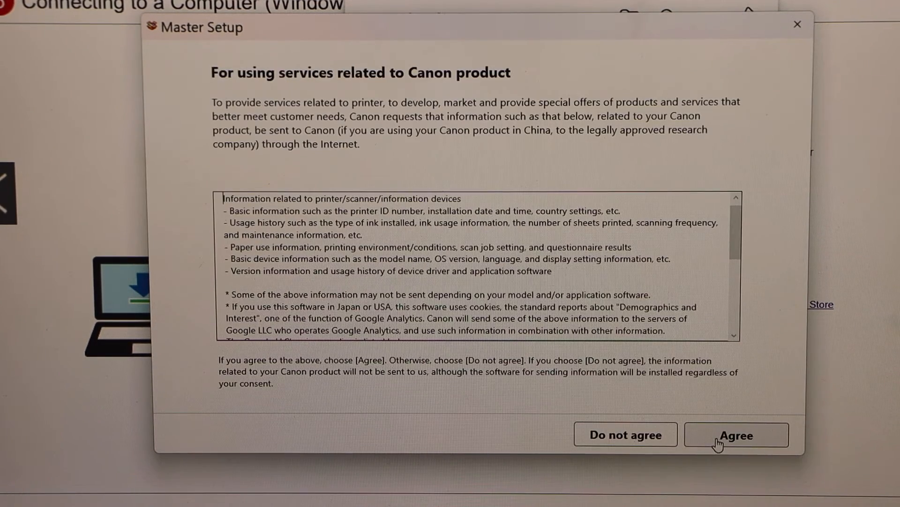
Agree to usage-information sharing, confirm power, select the G4070 series printer and continue the Wi-Fi connection
left_click(735, 434)
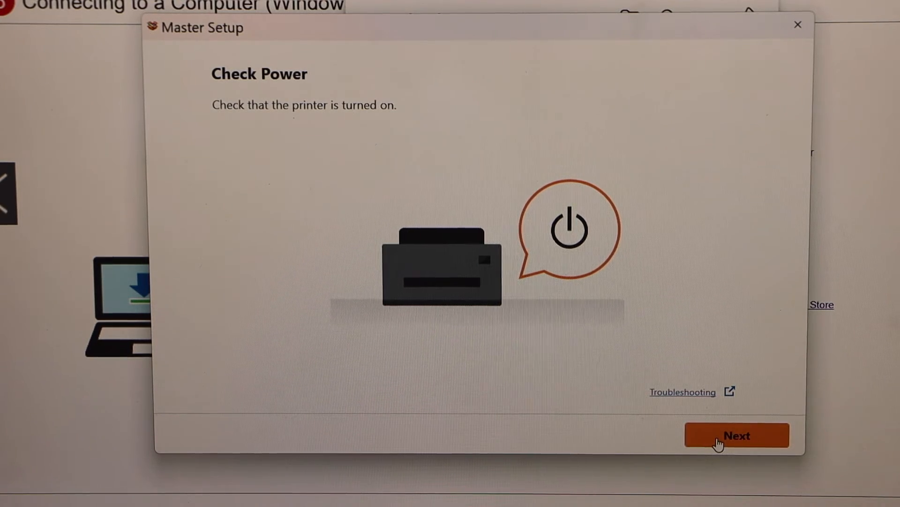
left_click(738, 434)
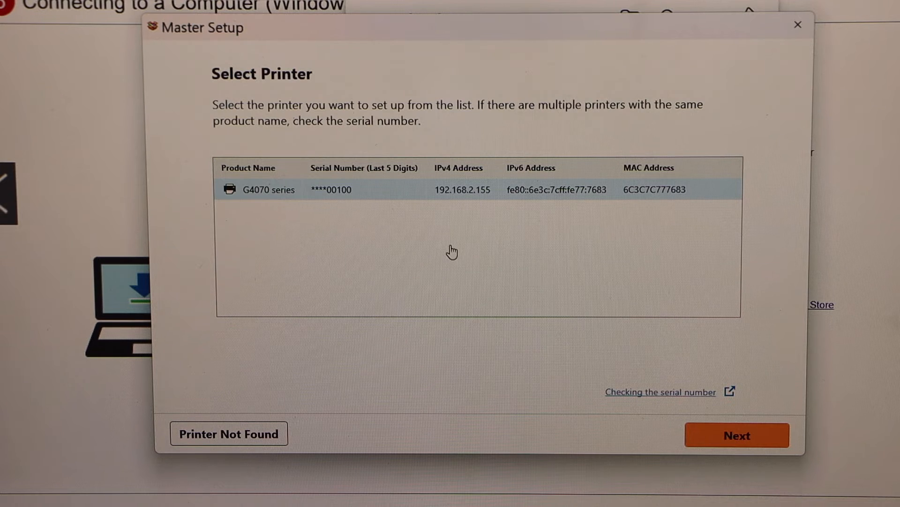
mouse_move(405, 198)
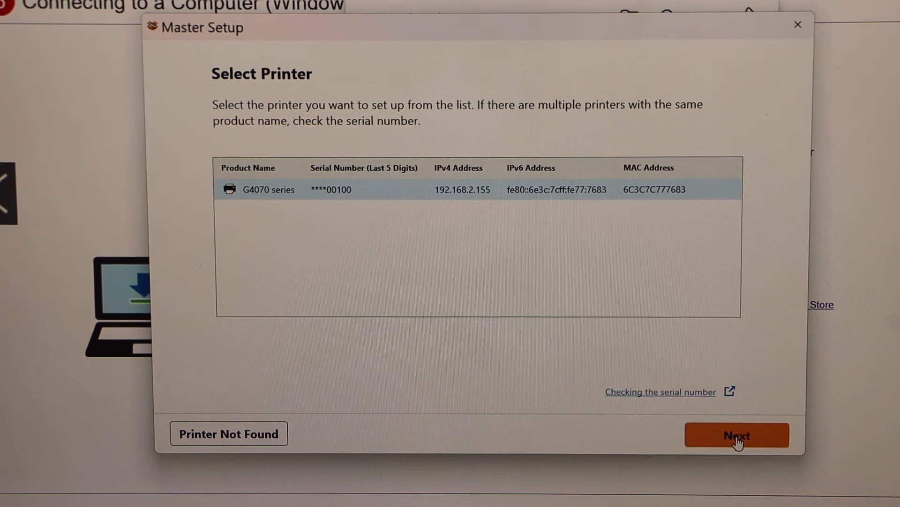
left_click(737, 435)
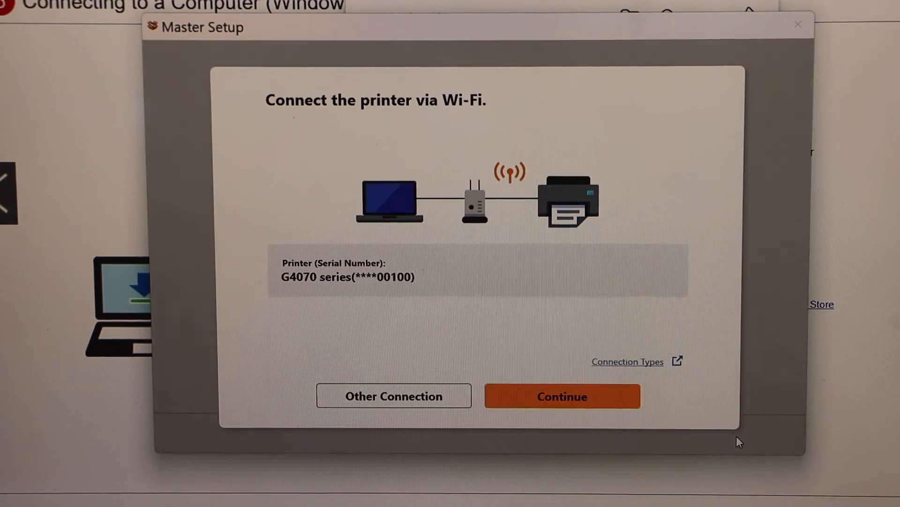
mouse_move(483, 135)
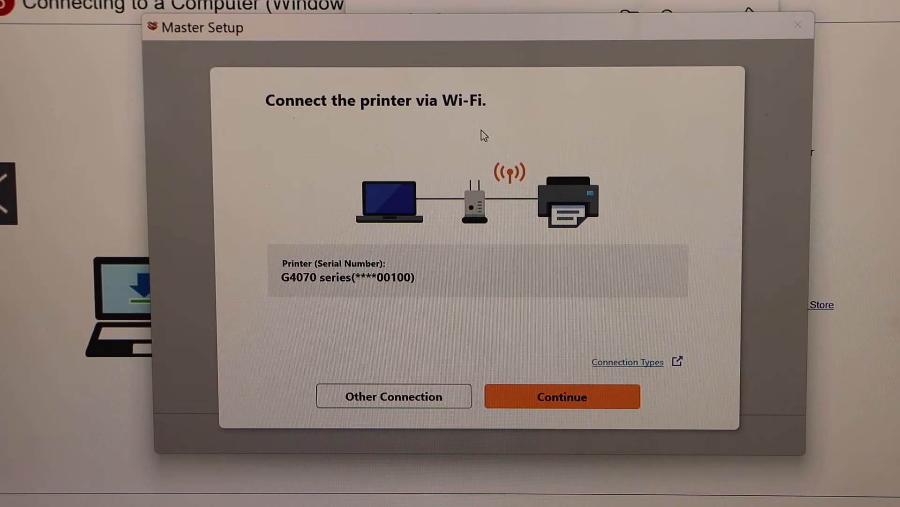
mouse_move(562, 396)
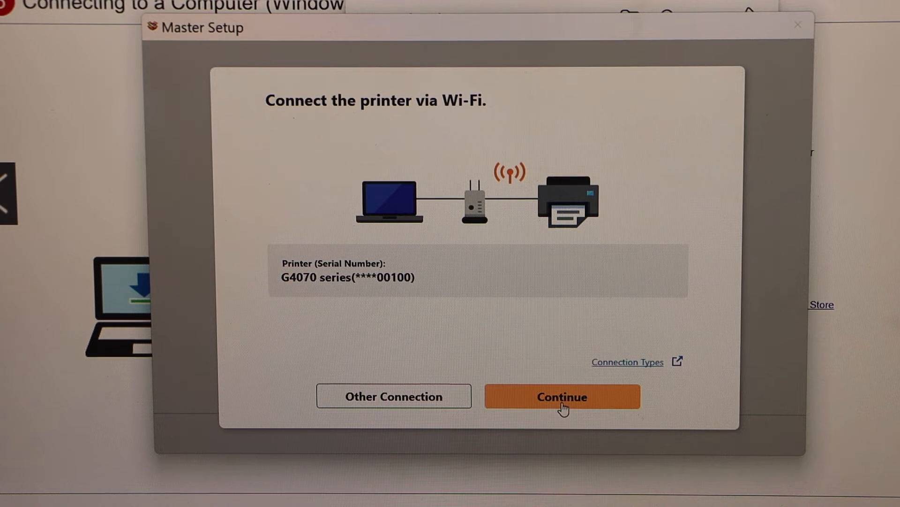
left_click(562, 396)
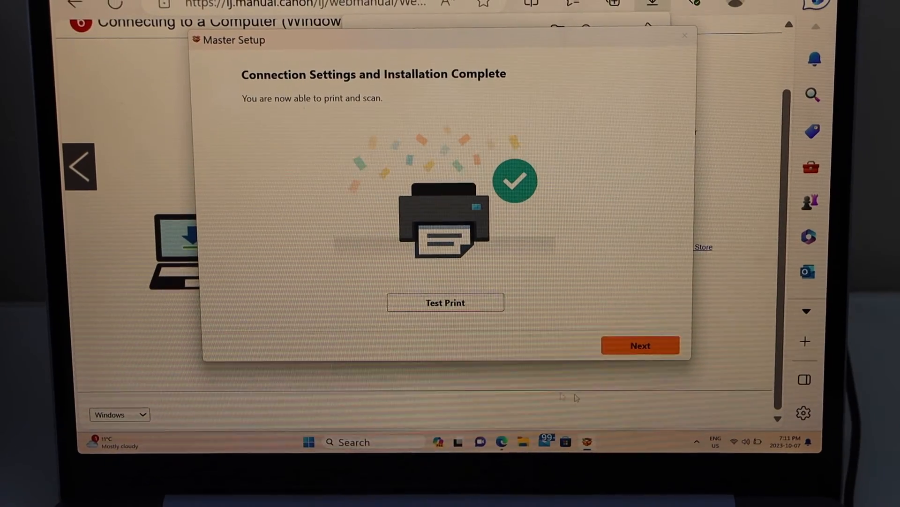
Move past the installation complete screen and close the Master Setup window
left_click(639, 345)
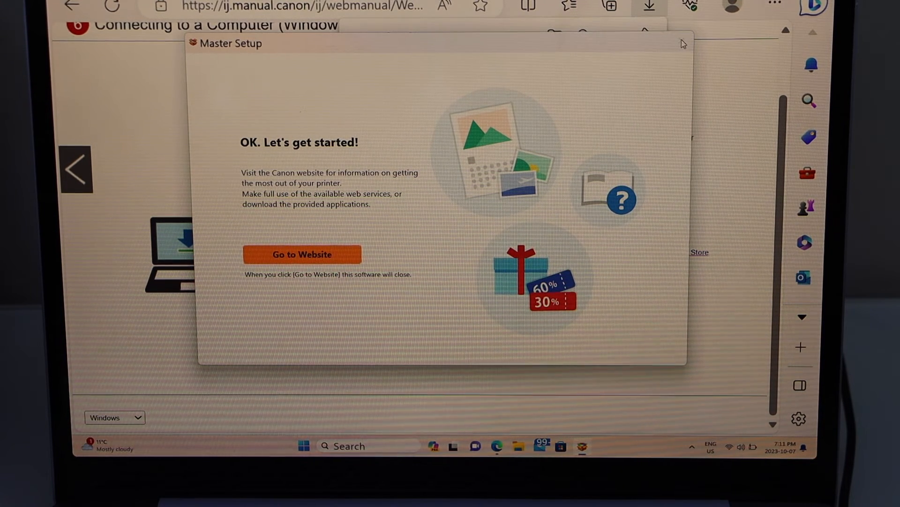
left_click(301, 254)
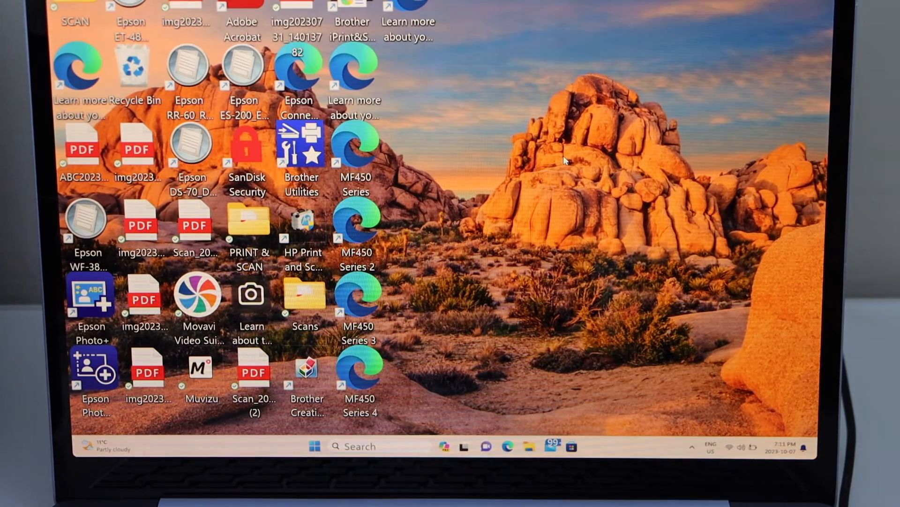
mouse_move(454, 133)
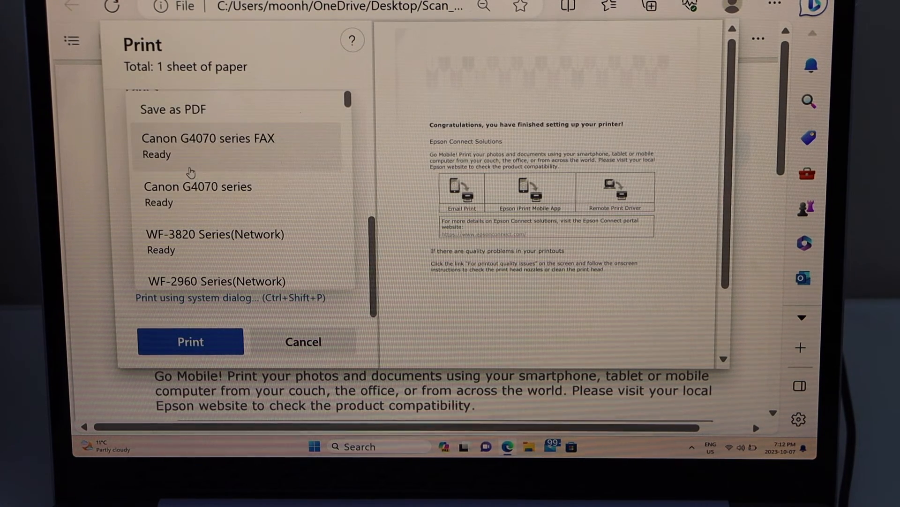
Choose Canon G4070 series in the Print dialog and send the document to print
left_click(198, 186)
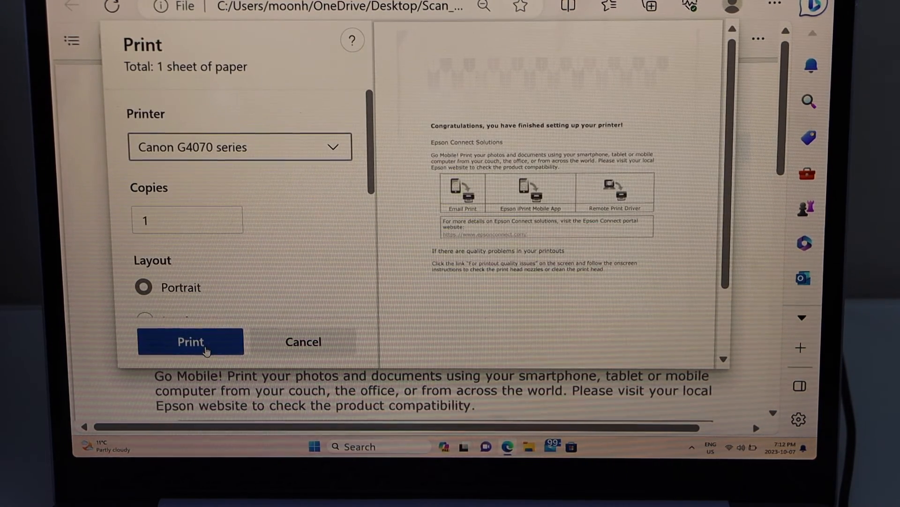
left_click(190, 342)
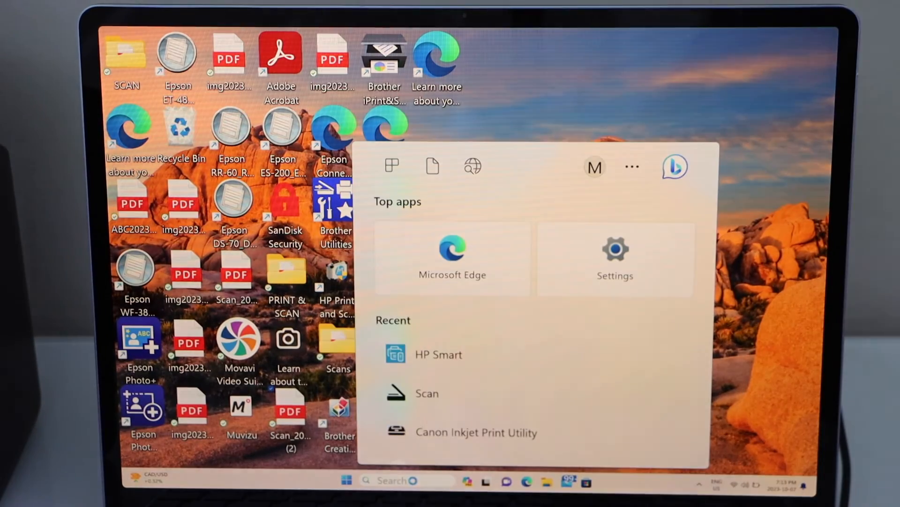
Scan from the Canon feeder as a 300 DPI Letter-size PDF saved to Scans
left_click(428, 393)
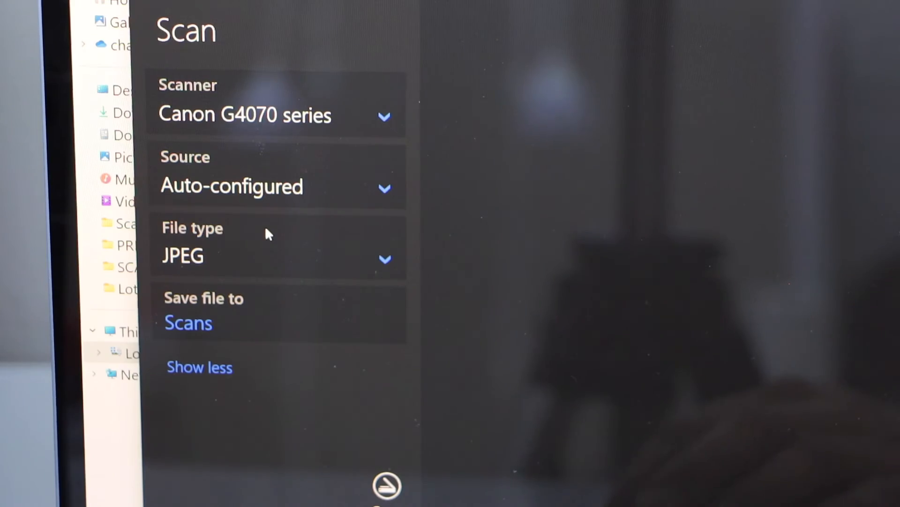
left_click(276, 186)
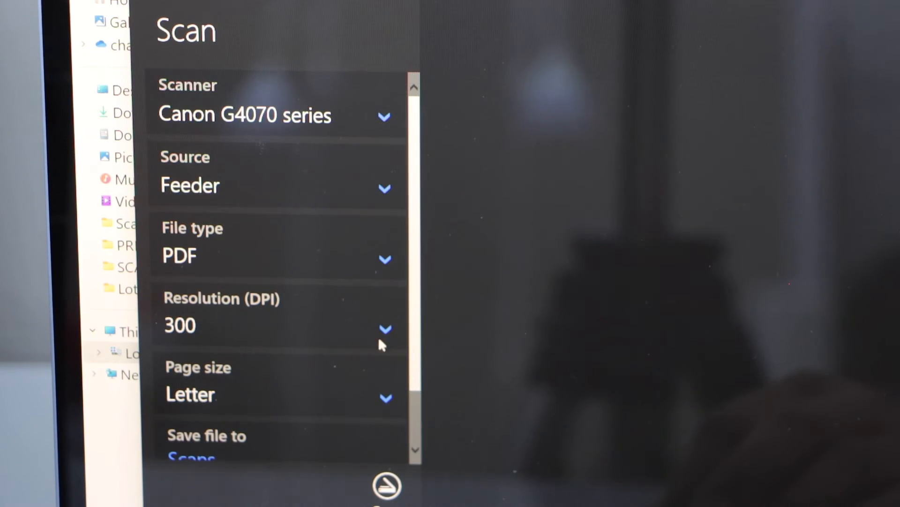
left_click(385, 329)
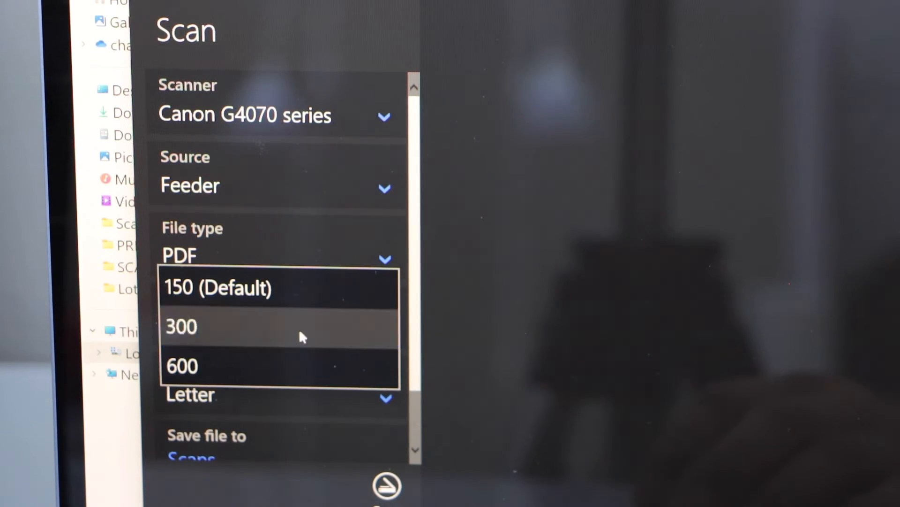
left_click(181, 325)
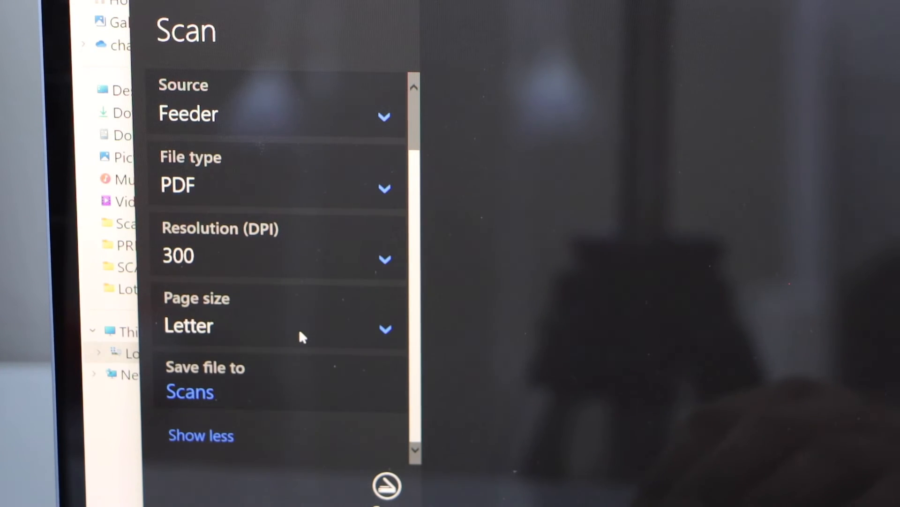
left_click(385, 486)
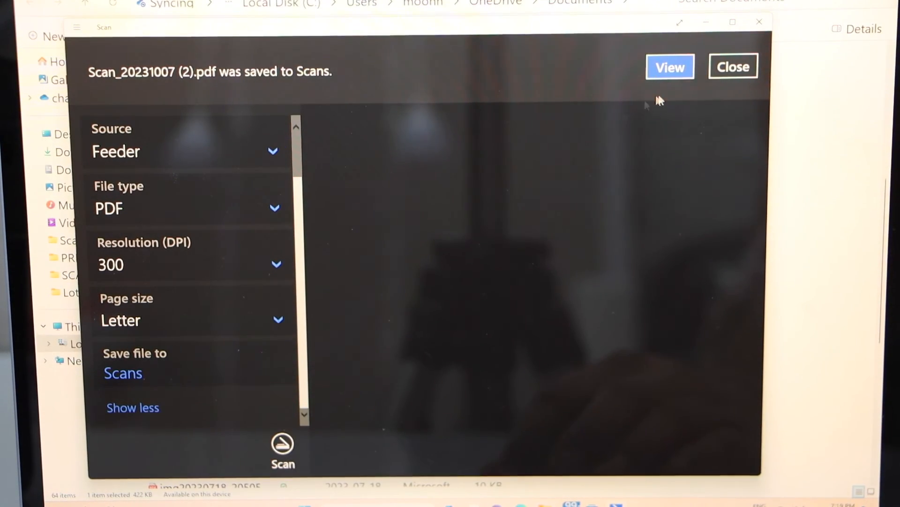
View the saved Scan_20231007 (2).pdf in Edge, showing the word SCAN
left_click(669, 66)
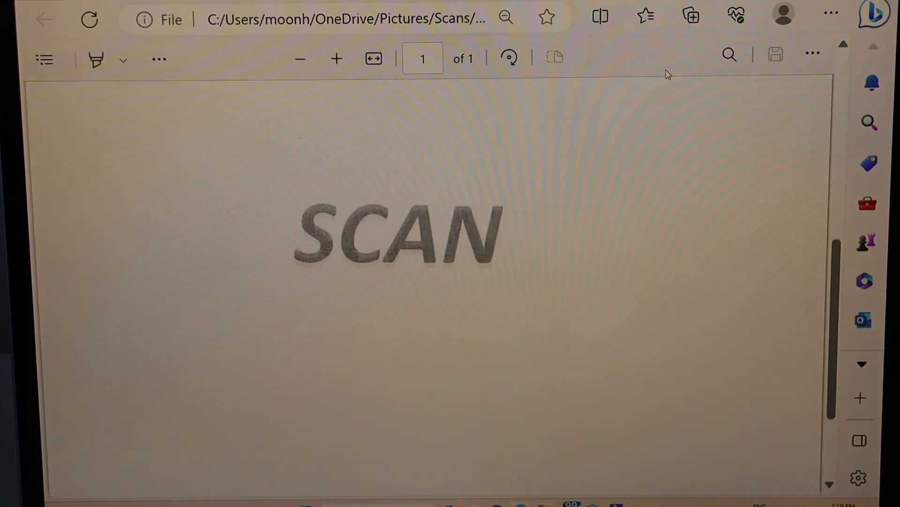